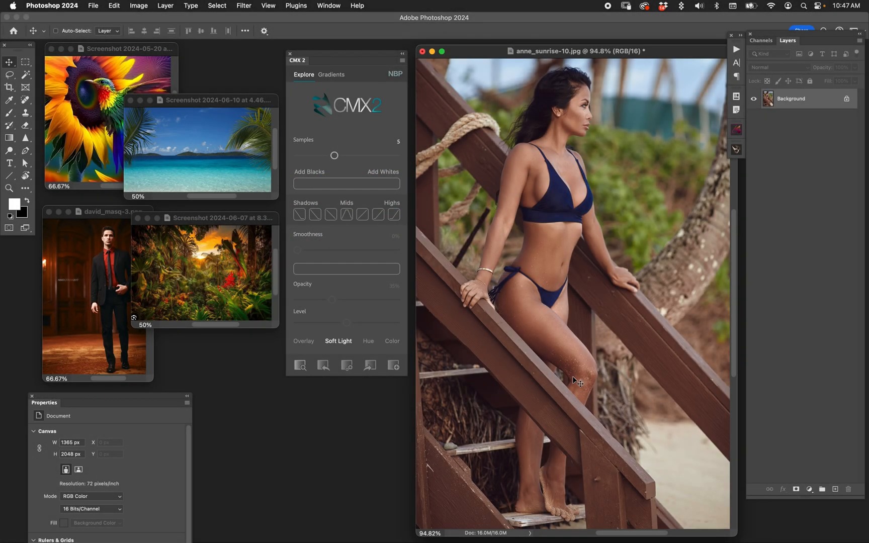
mouse_move(580, 386)
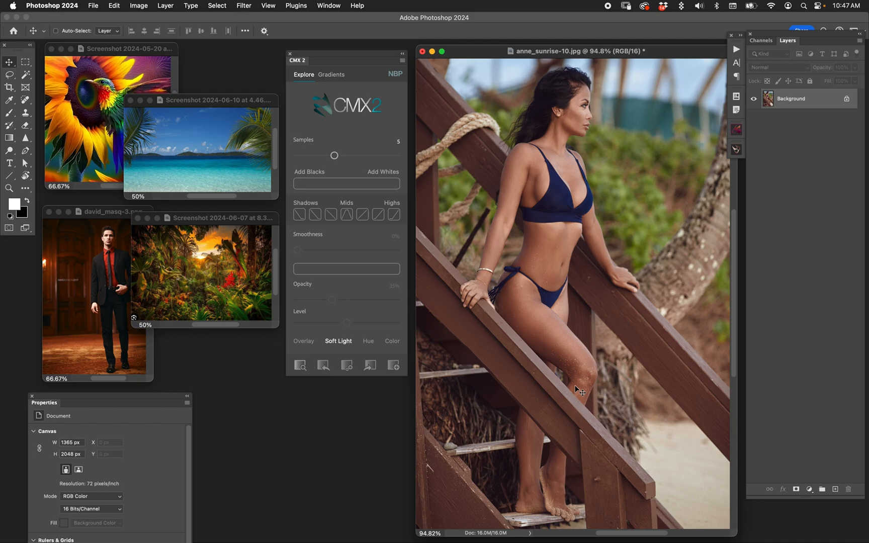
mouse_move(589, 384)
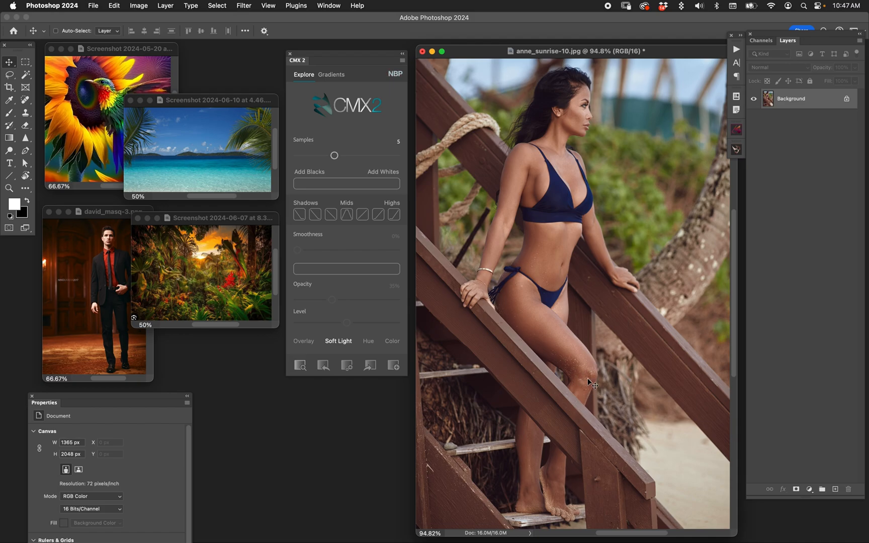
mouse_move(643, 427)
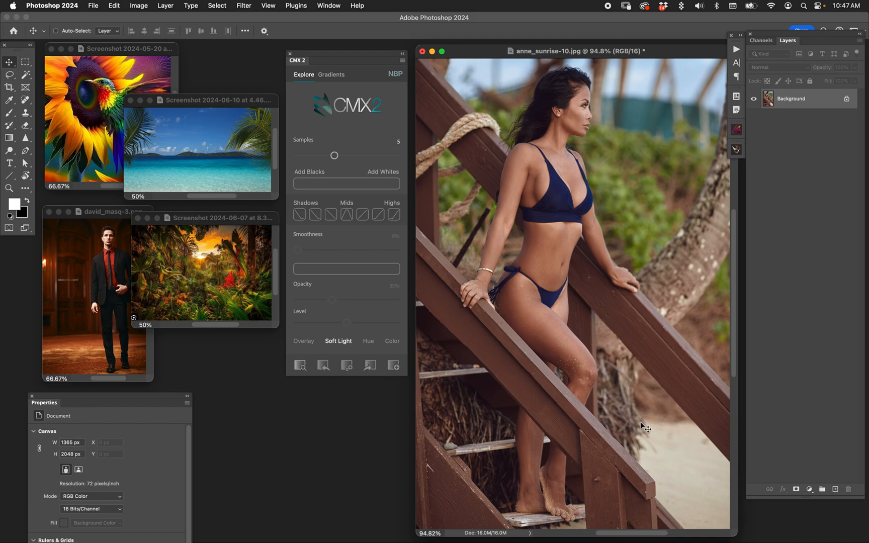
mouse_move(634, 461)
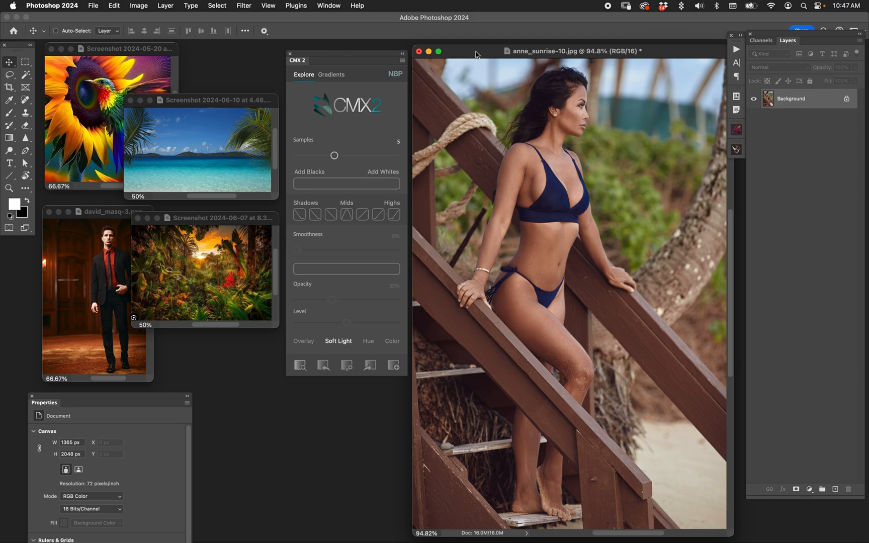
Drag the david_masq-3.png window forward so the suited-man portrait becomes the active document
drag(205, 218, 205, 310)
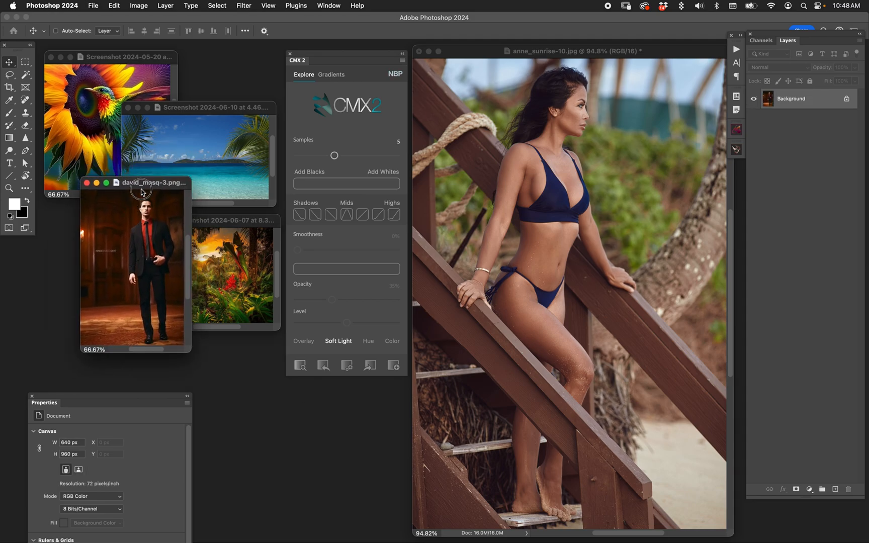
Analyze the david_masq-3 image in CMX2 and raise Samples from 5 to 8
drag(141, 184, 128, 184)
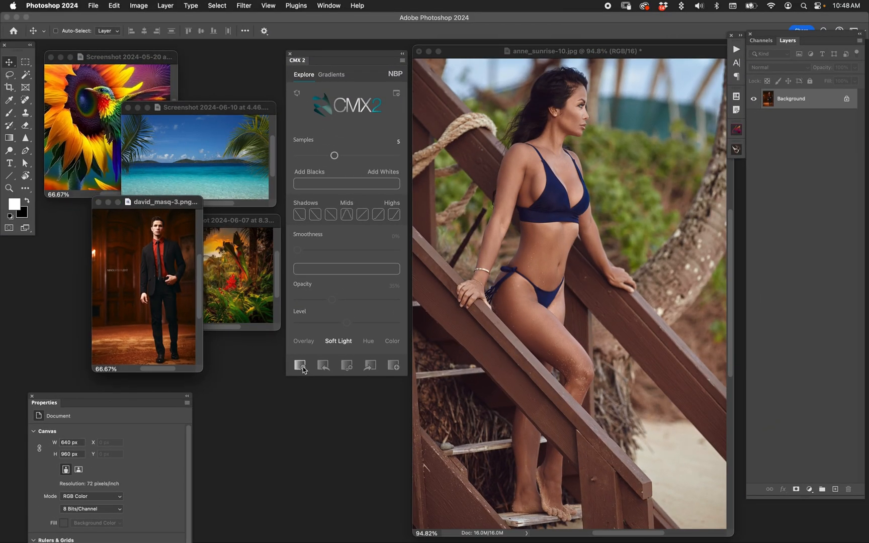
click(300, 365)
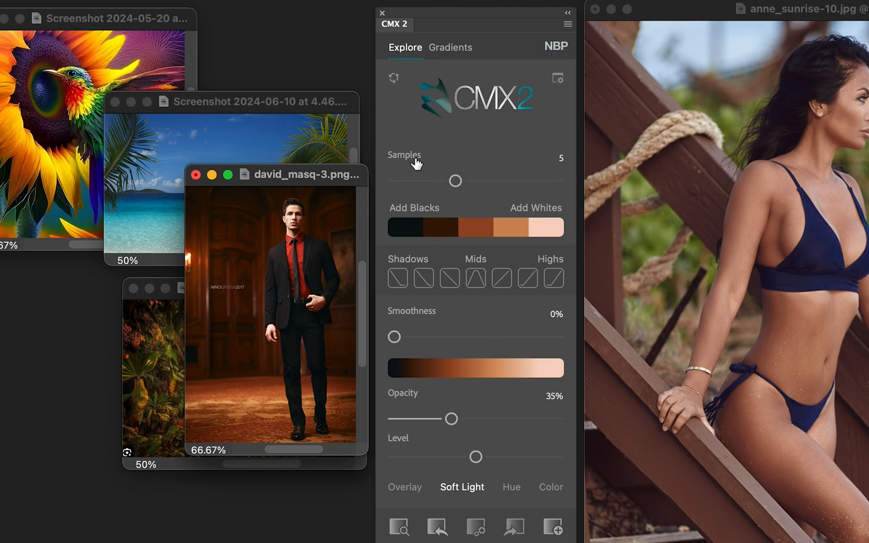
drag(455, 181, 494, 182)
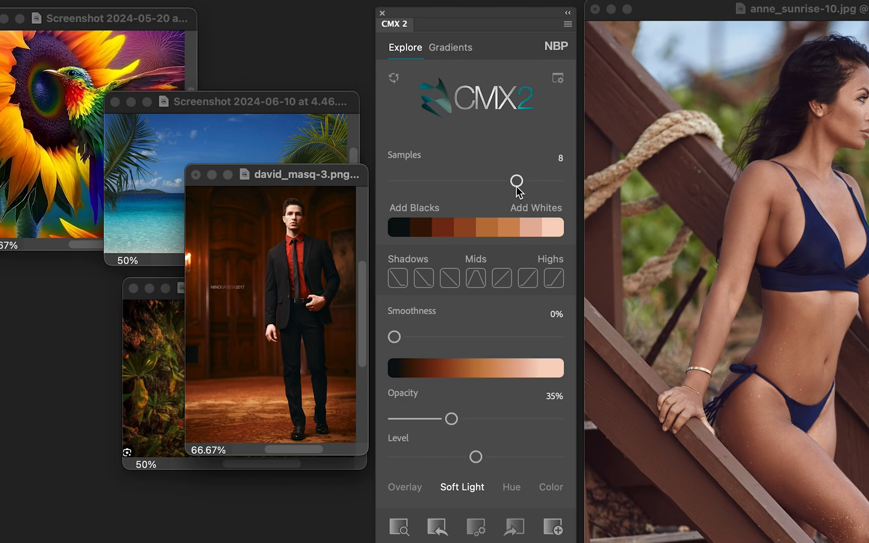
mouse_move(586, 399)
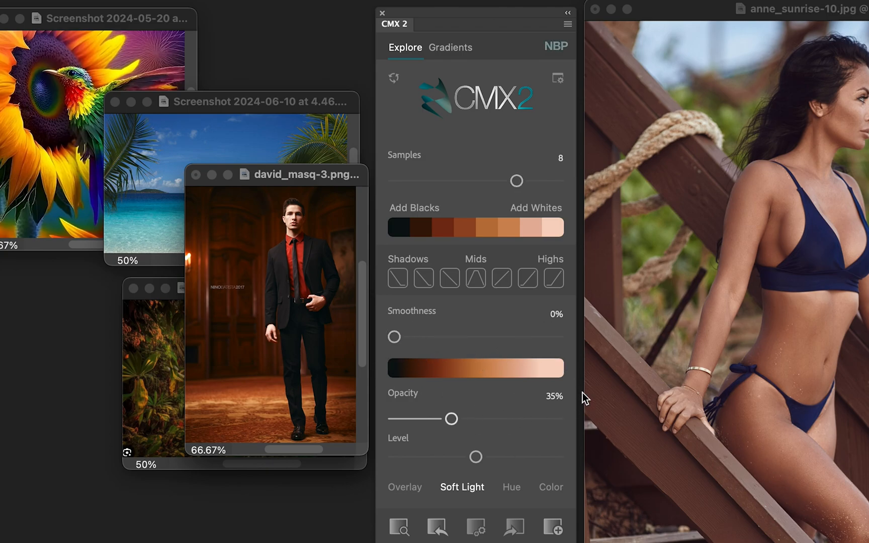
mouse_move(502, 332)
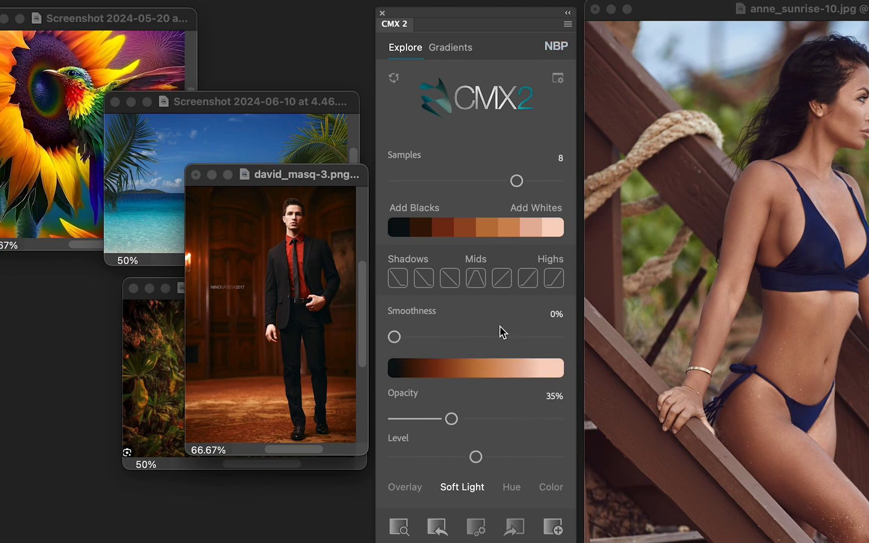
mouse_move(524, 235)
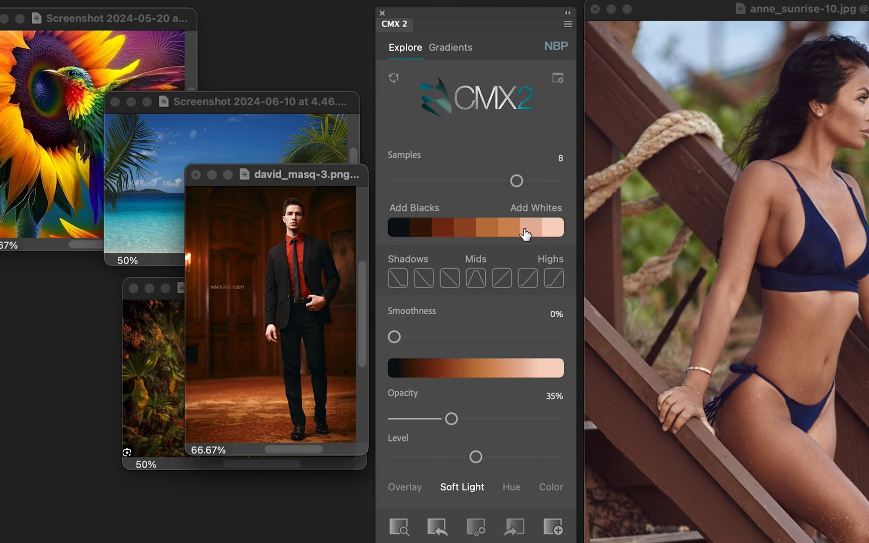
mouse_move(330, 177)
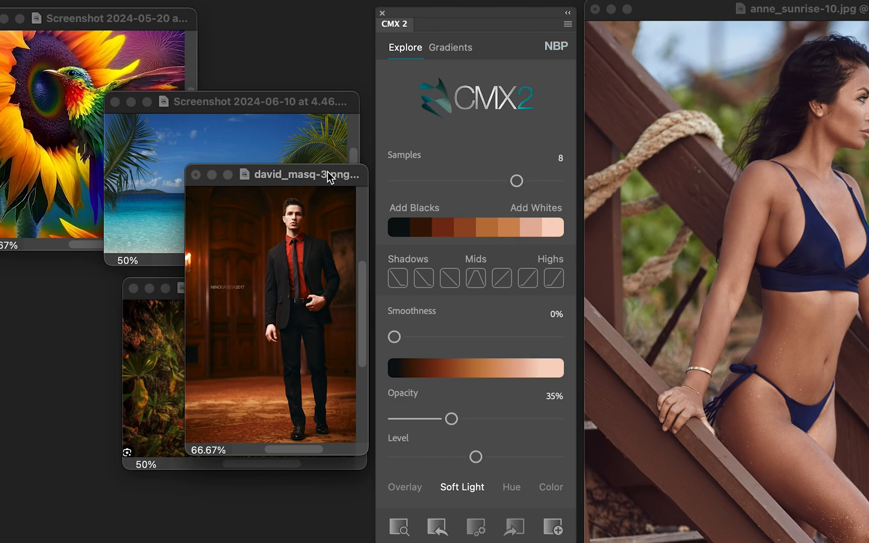
mouse_move(267, 408)
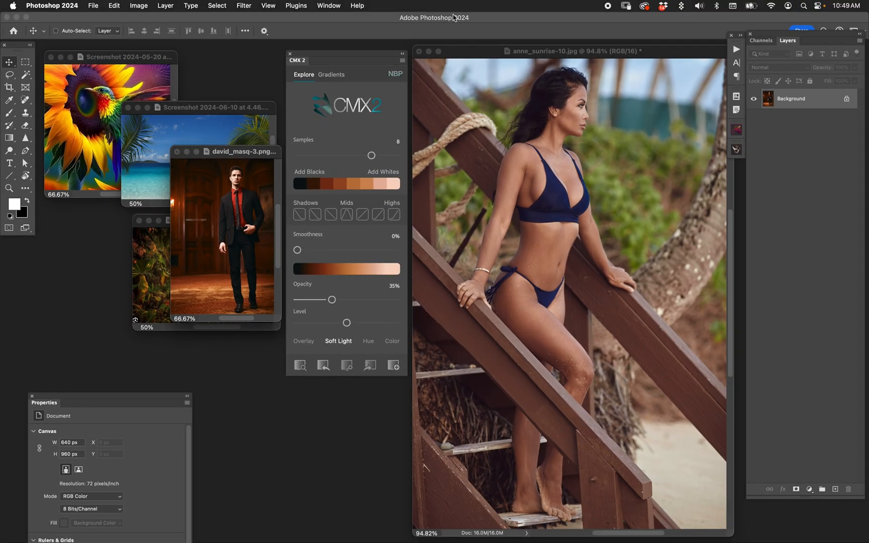
mouse_move(466, 56)
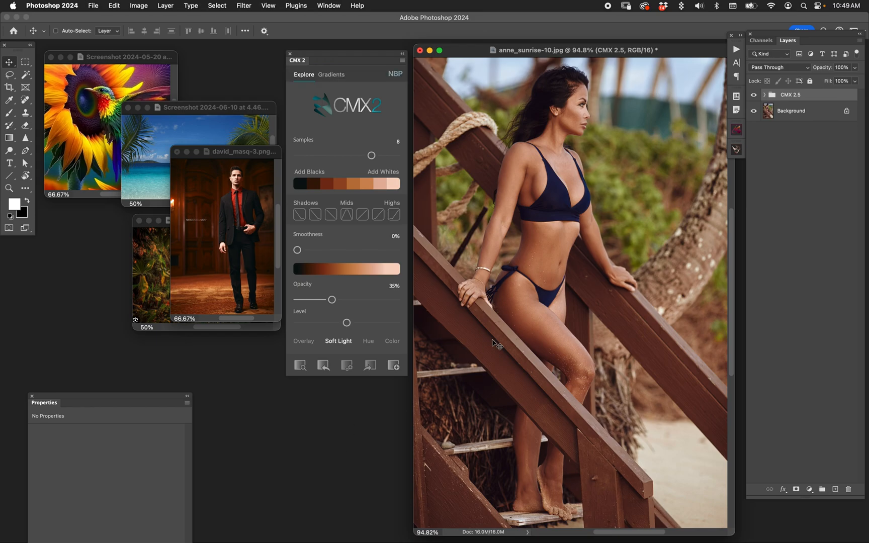
mouse_move(733, 176)
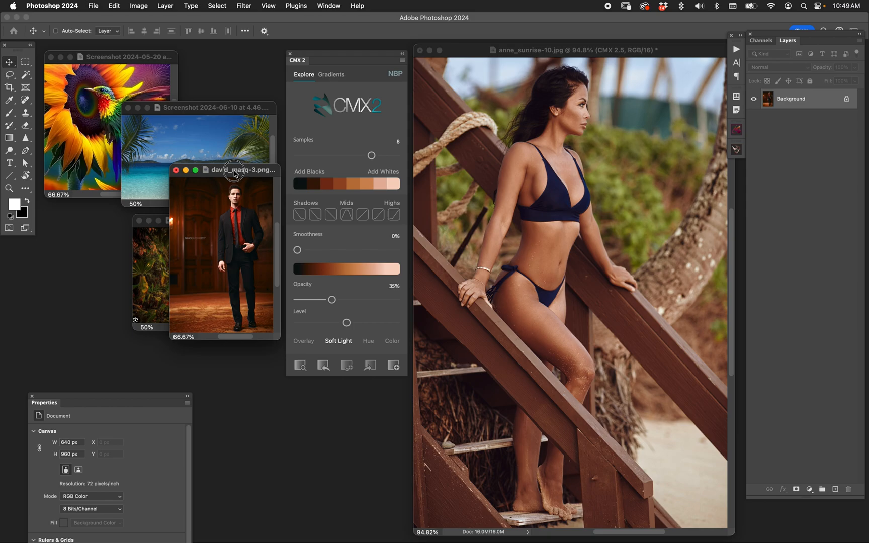
Move the suited-man reference window down to the lower left
drag(233, 170, 235, 180)
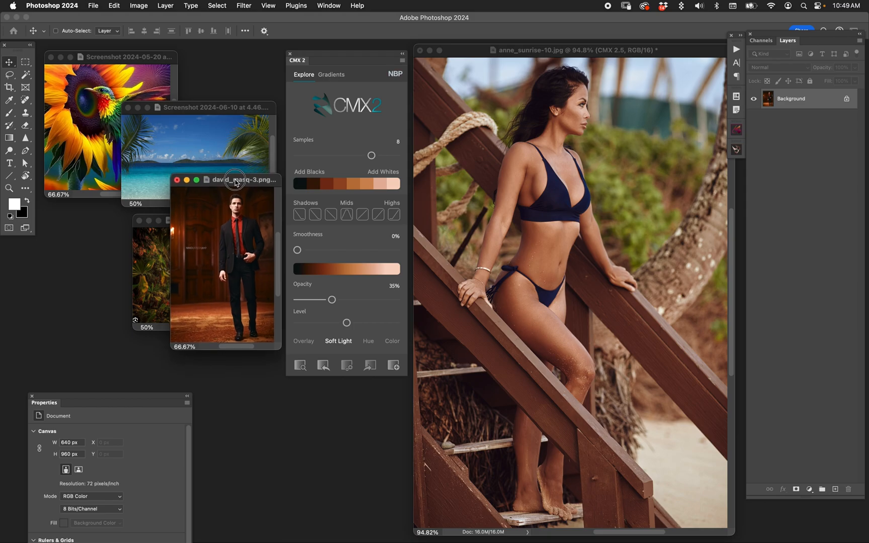
drag(235, 181, 236, 192)
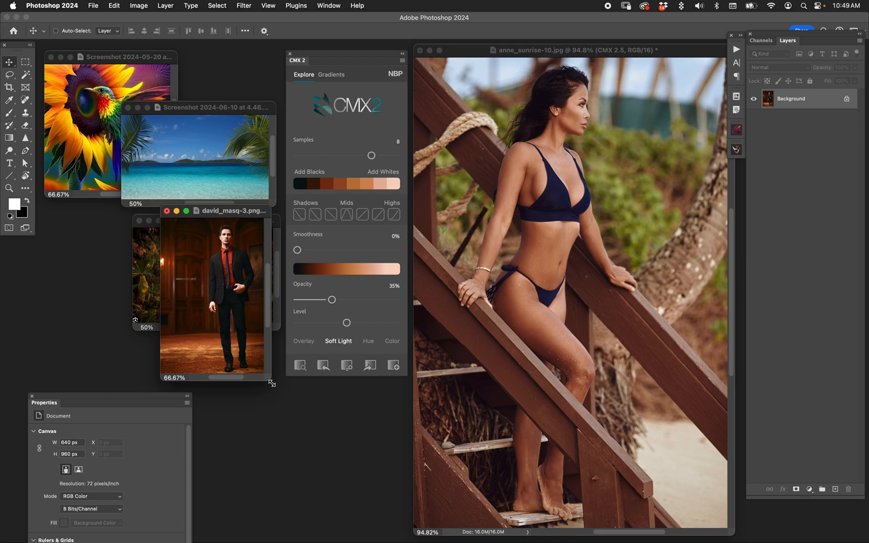
mouse_move(265, 239)
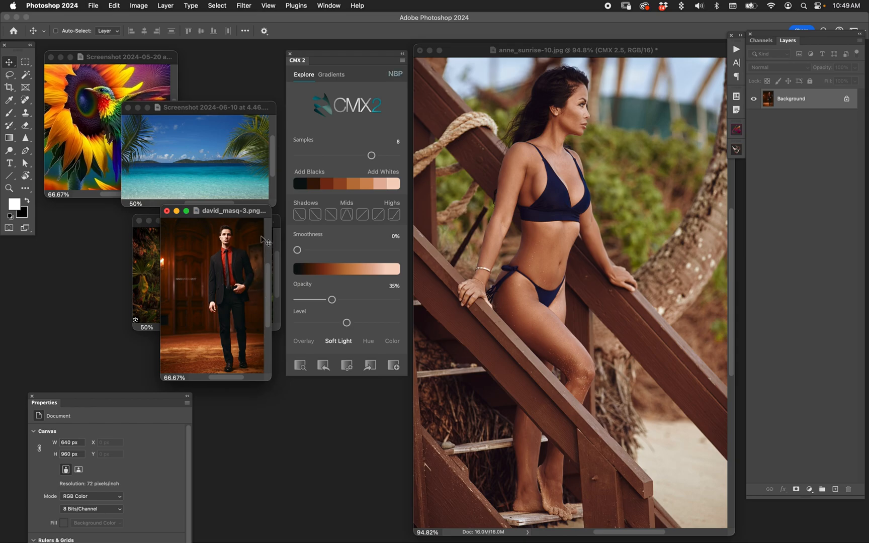
drag(234, 211, 94, 310)
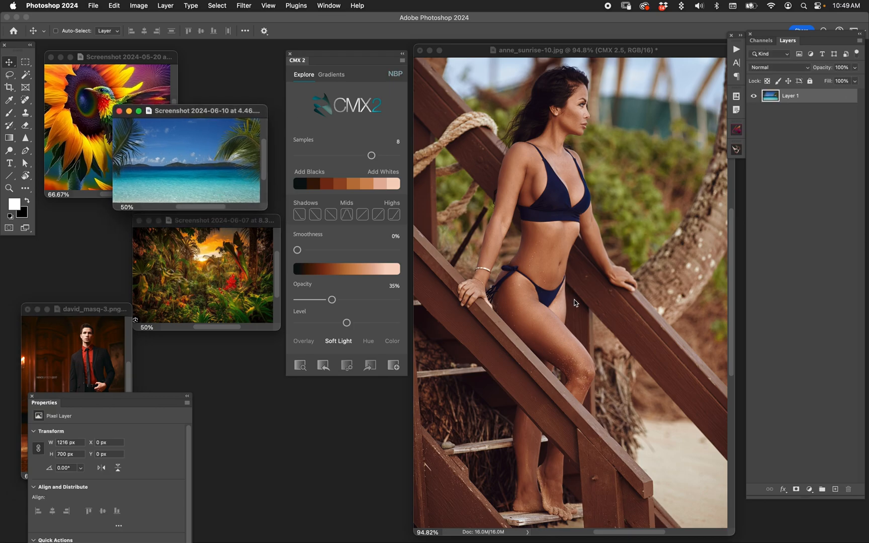
mouse_move(588, 301)
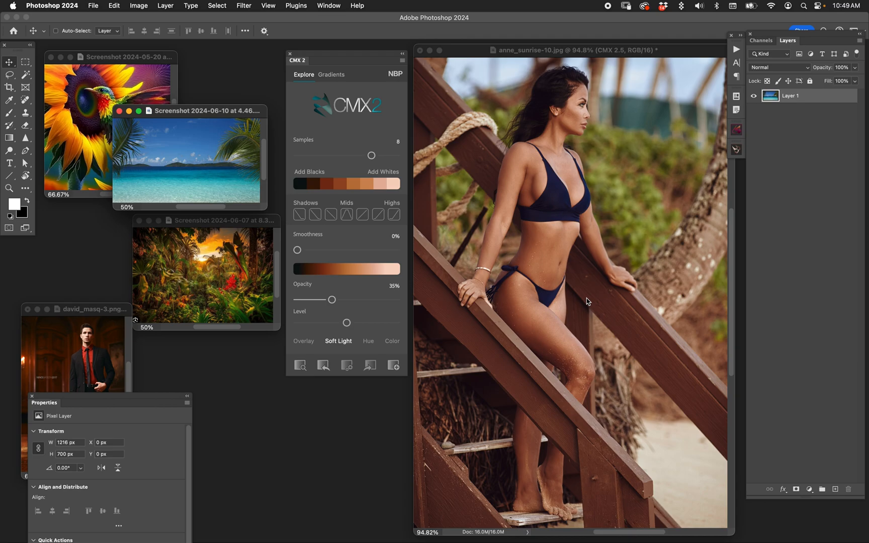
mouse_move(531, 249)
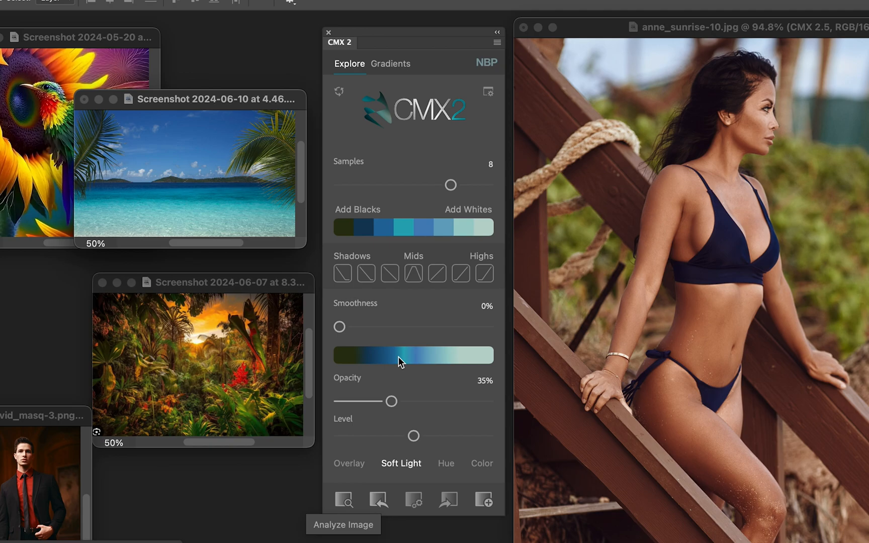
mouse_move(354, 346)
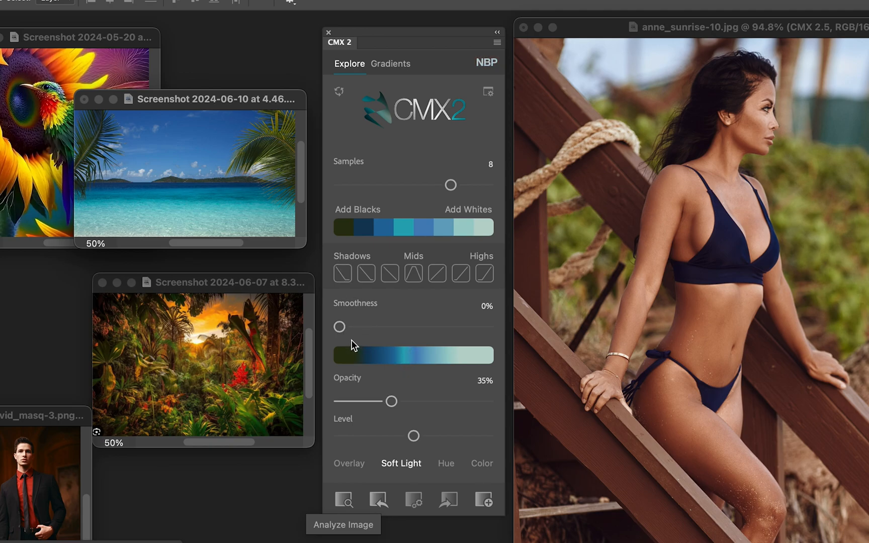
mouse_move(361, 327)
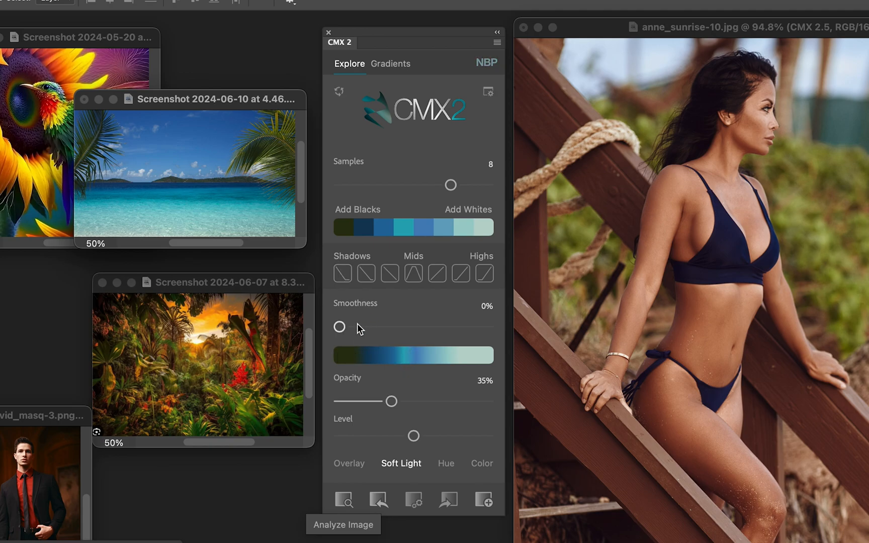
Raise the CMX2 gradient Smoothness from 0% to about 57%
drag(339, 327, 427, 326)
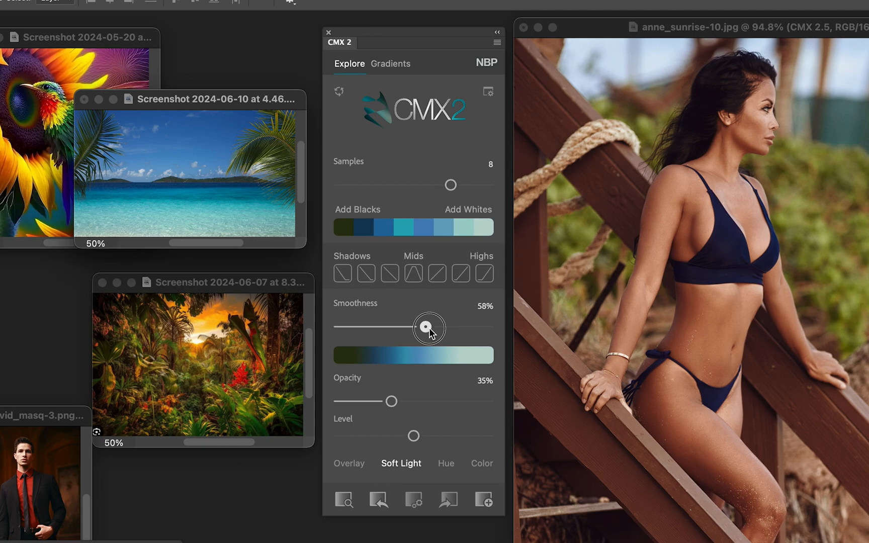
drag(427, 327, 435, 327)
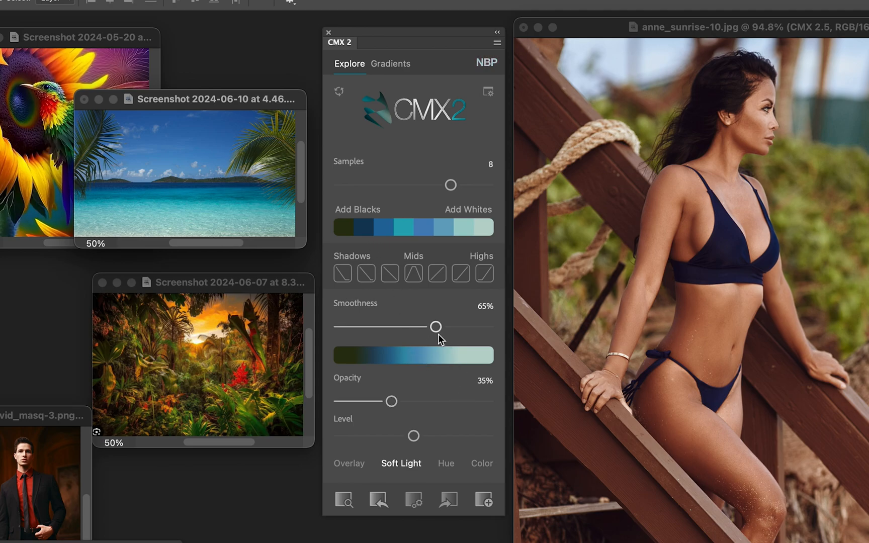
drag(435, 327, 425, 326)
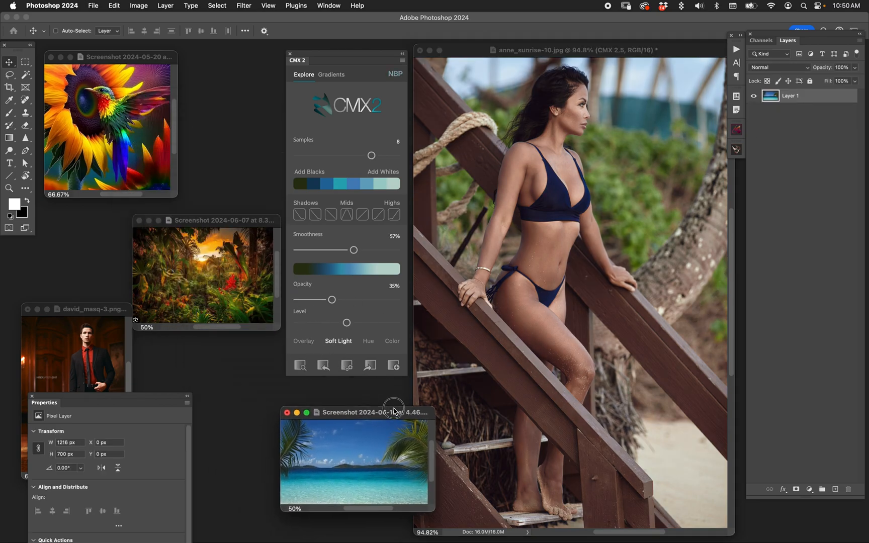
Move the beach reference back and set the CMX2 grade opacity to about 51%
drag(394, 412, 230, 123)
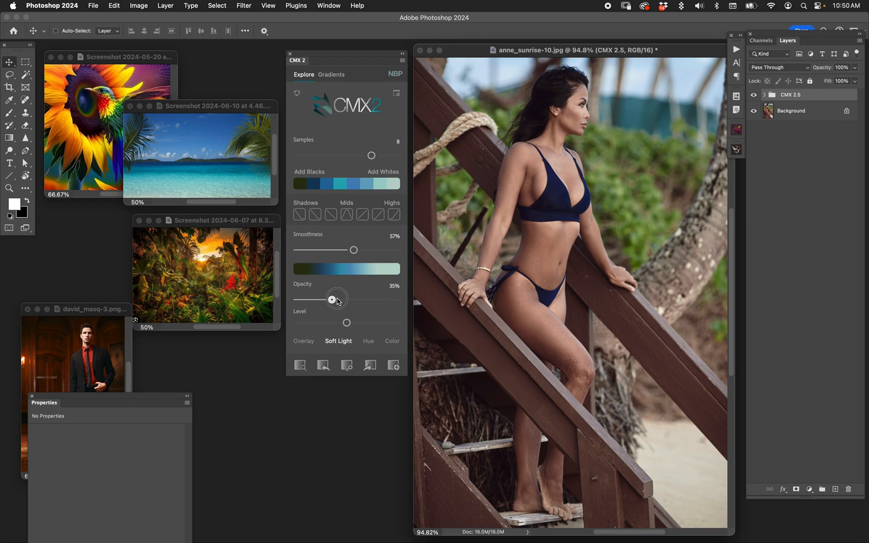
drag(337, 298, 352, 300)
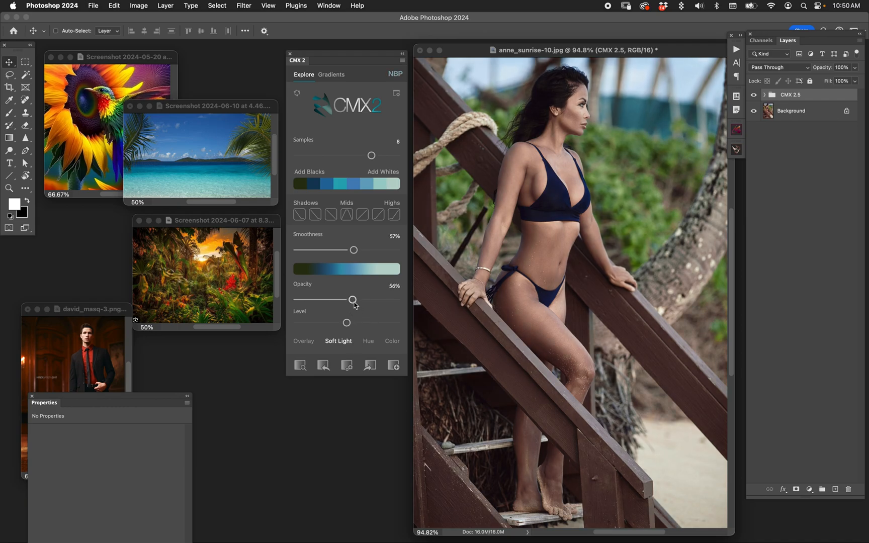
drag(353, 299, 357, 300)
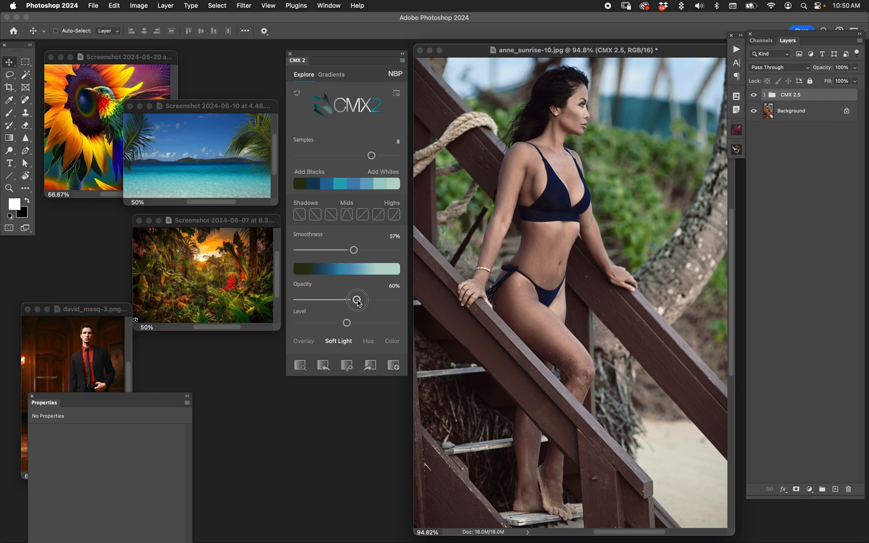
drag(358, 300, 347, 300)
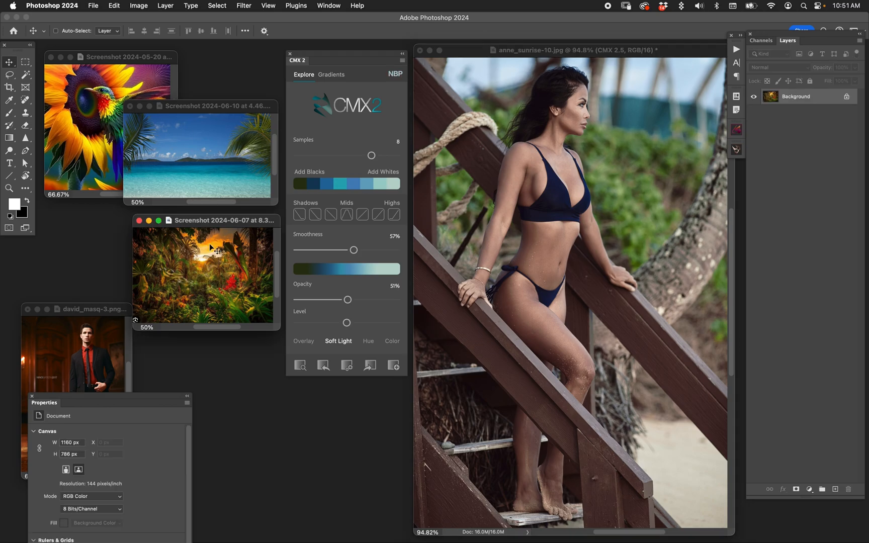
Sample nine warm colours from the jungle sunset image and set Smoothness to about 76%
drag(206, 220, 199, 209)
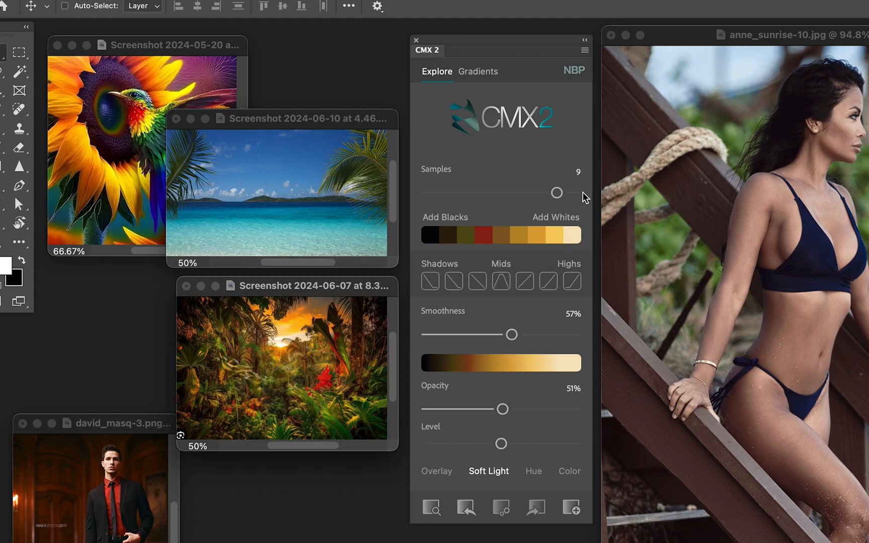
mouse_move(624, 424)
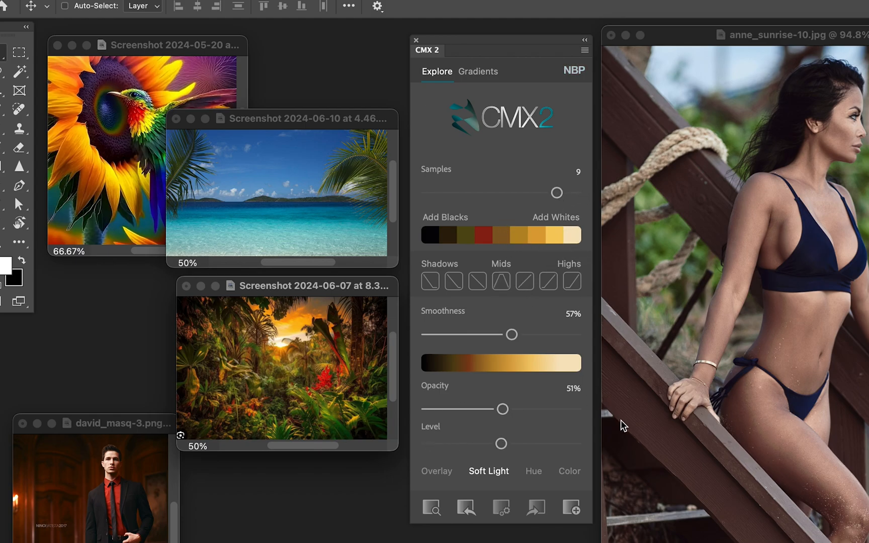
mouse_move(612, 483)
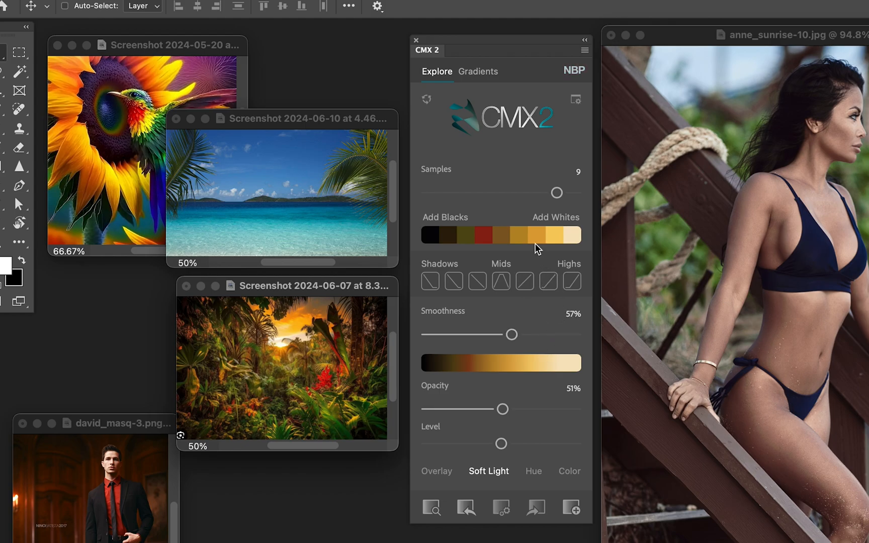
mouse_move(562, 334)
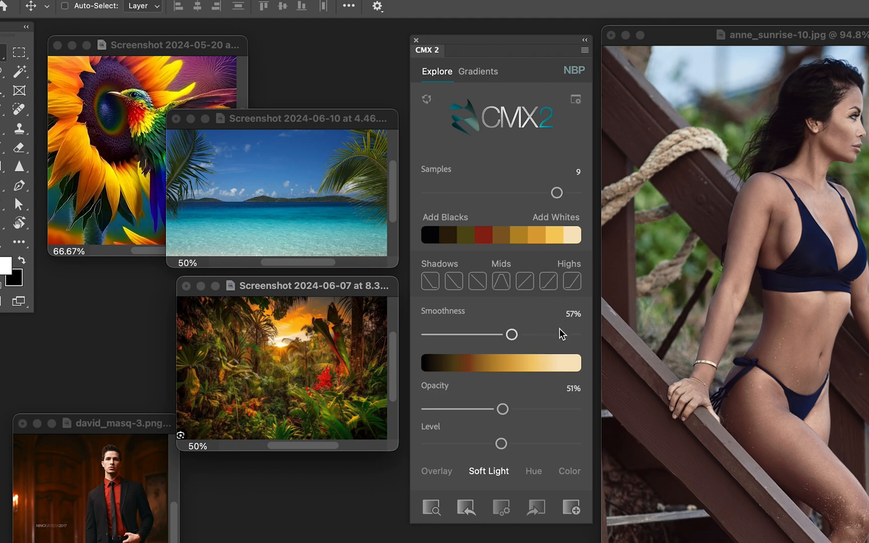
mouse_move(562, 339)
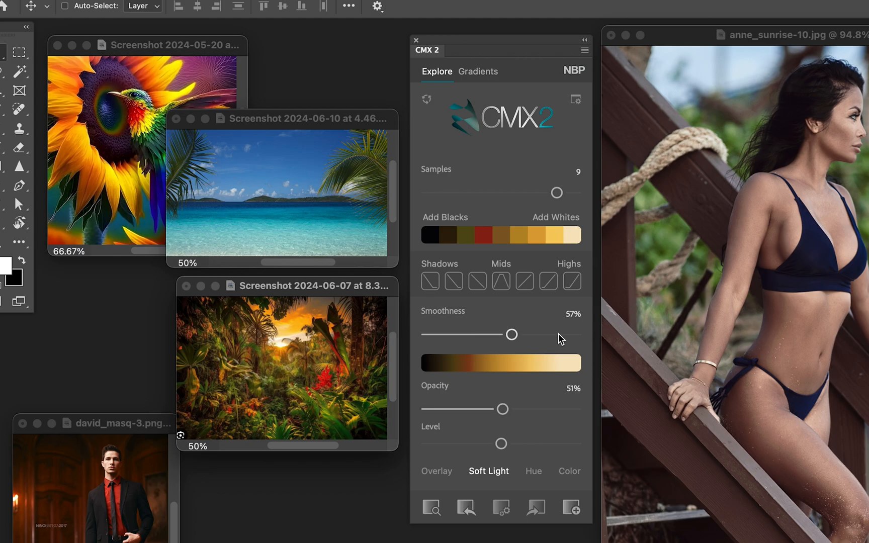
mouse_move(556, 209)
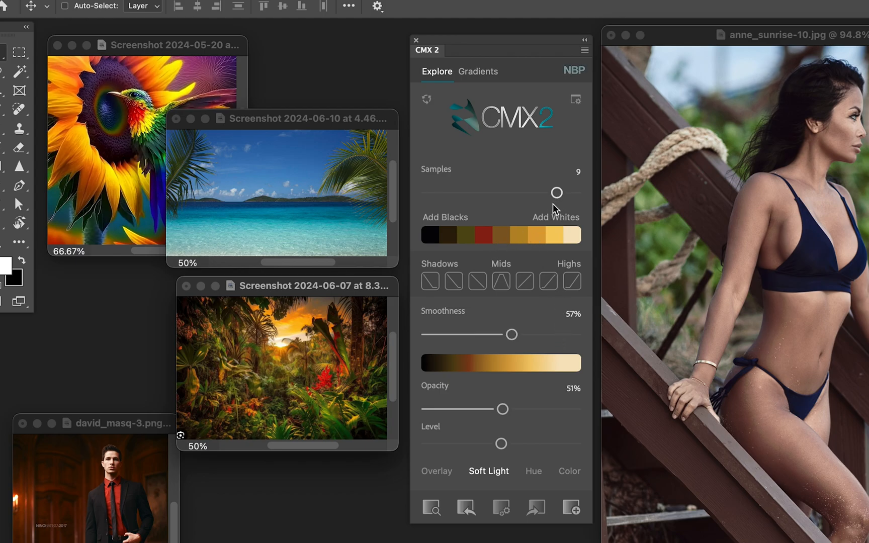
mouse_move(561, 197)
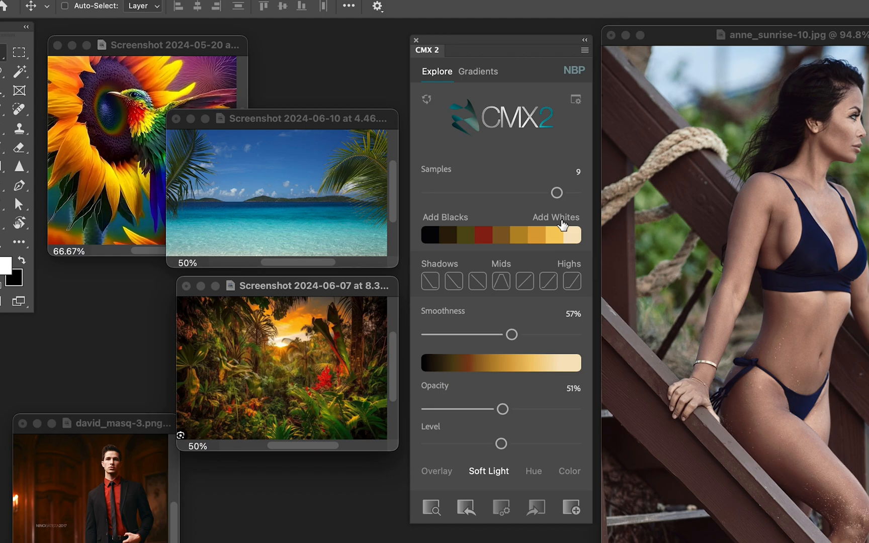
drag(556, 193, 464, 188)
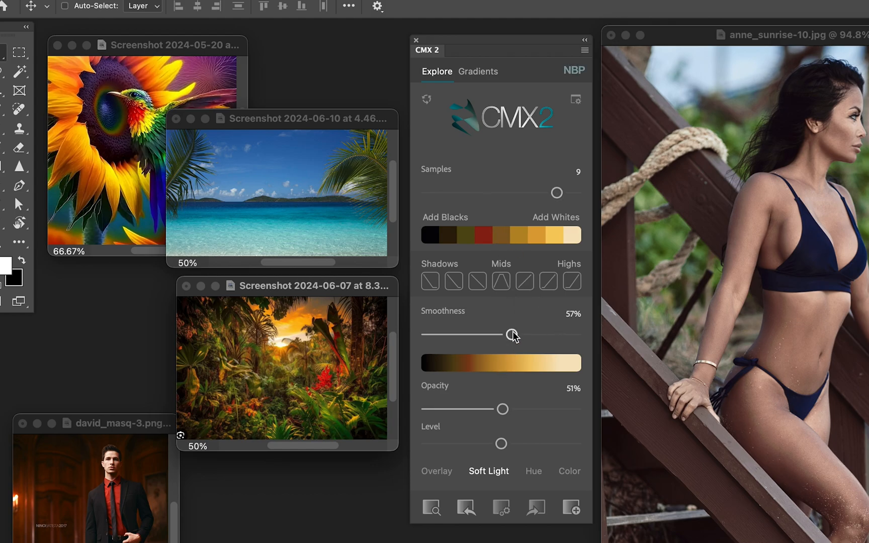
drag(493, 334, 560, 330)
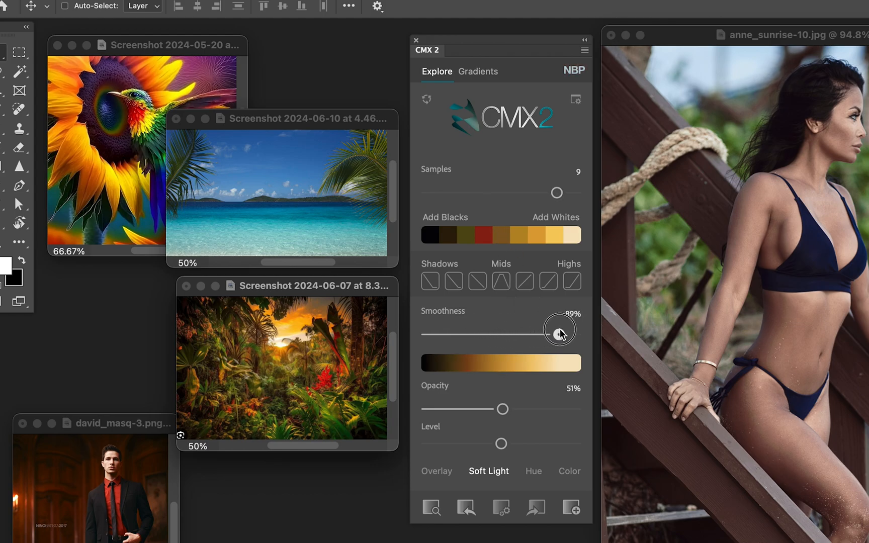
drag(560, 333, 574, 333)
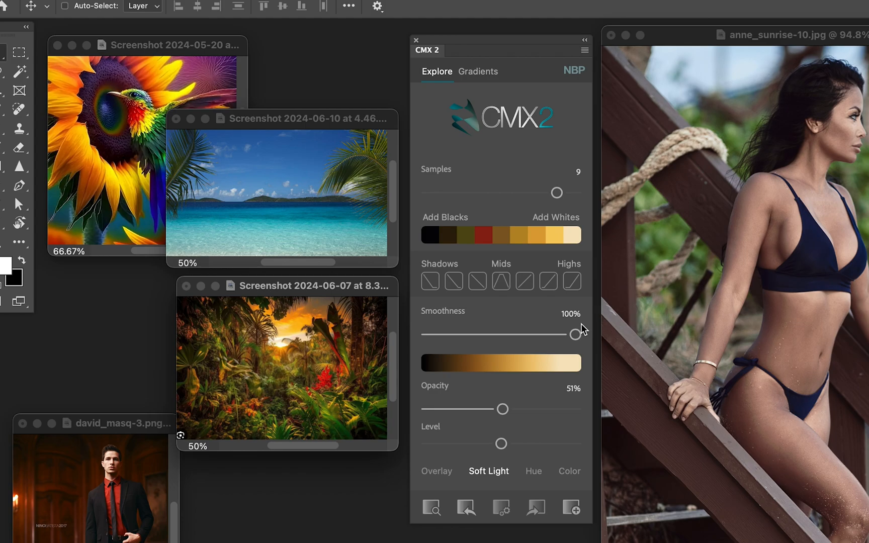
drag(558, 335, 481, 334)
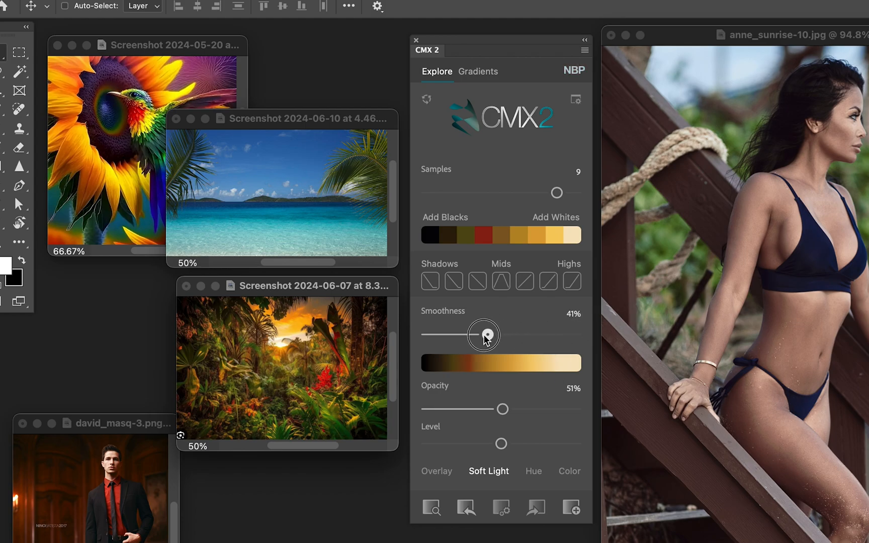
drag(483, 335, 467, 335)
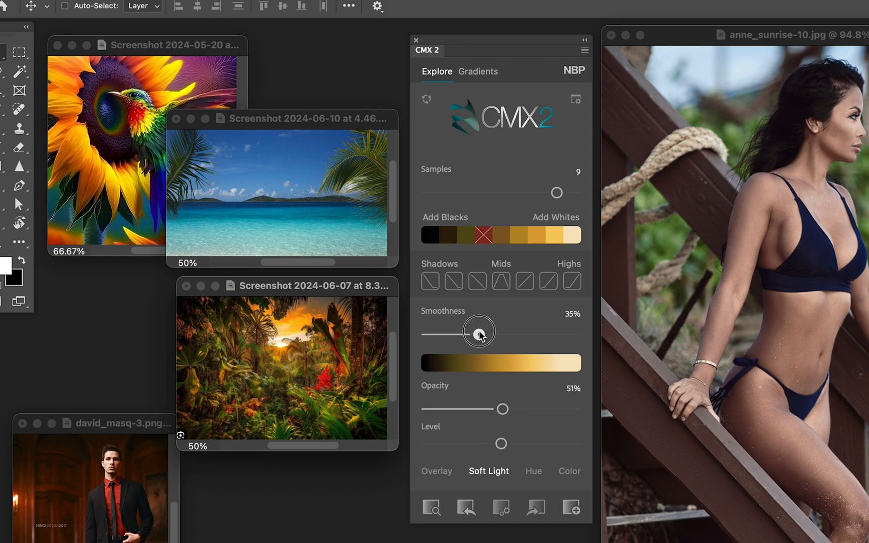
drag(480, 332, 510, 333)
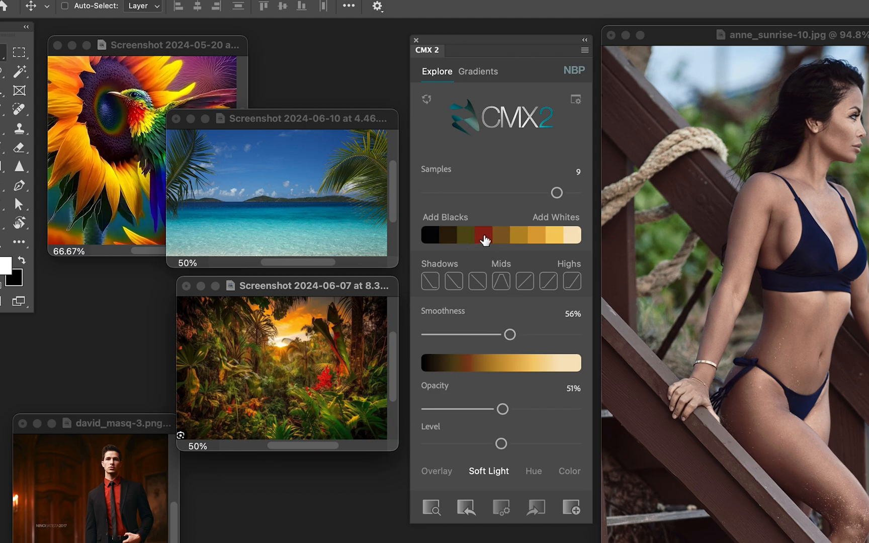
click(482, 235)
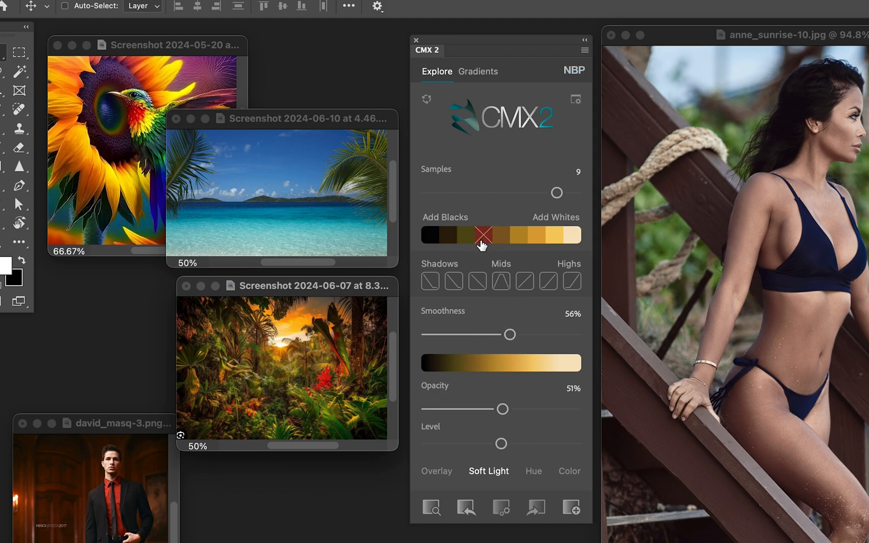
drag(510, 334, 535, 335)
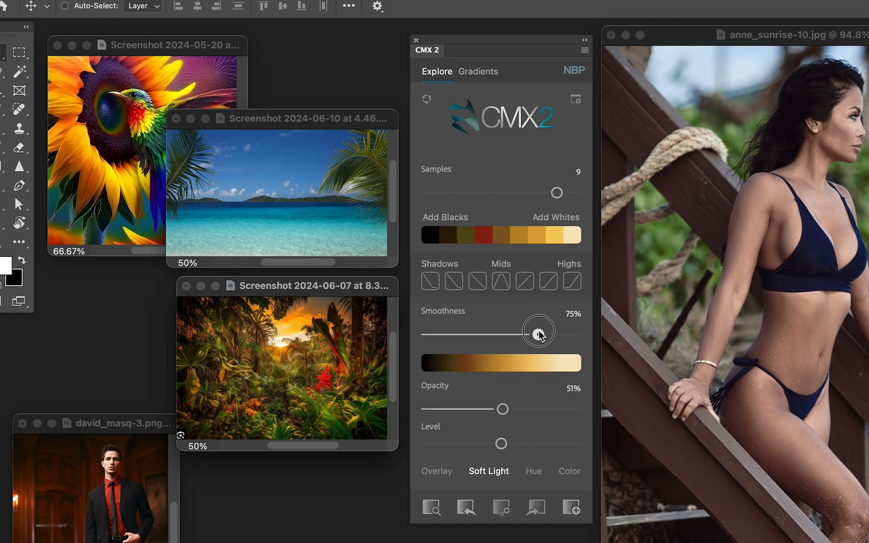
drag(524, 330, 486, 308)
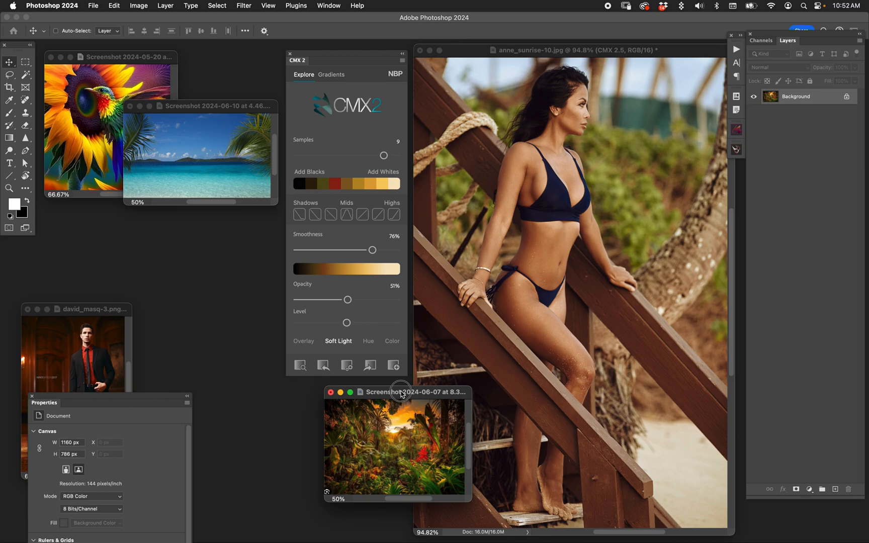
Lower the CMX2 grade opacity from 51% to about 30%
drag(348, 299, 343, 298)
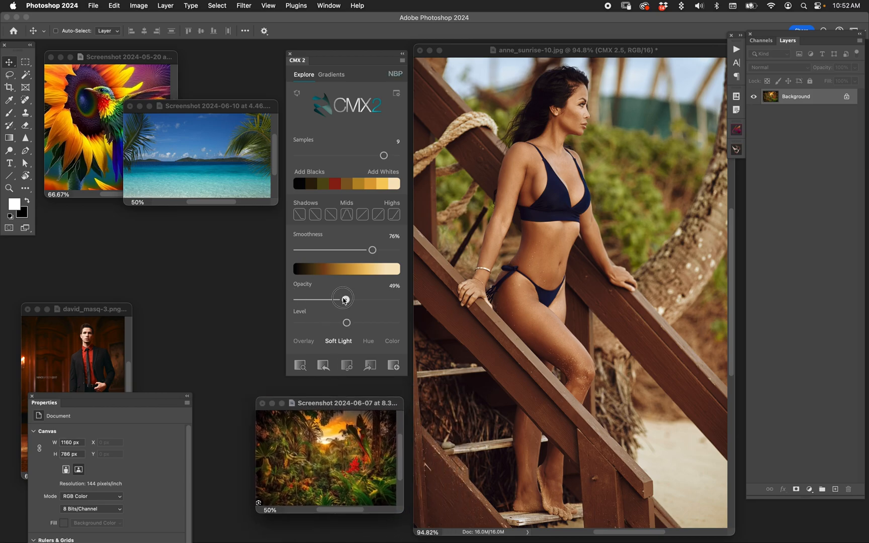
drag(342, 298, 333, 299)
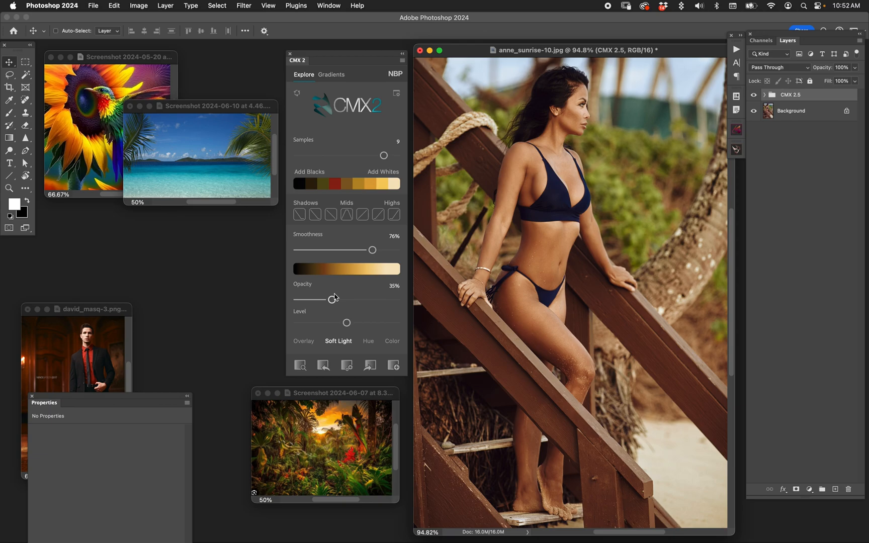
drag(334, 298, 327, 300)
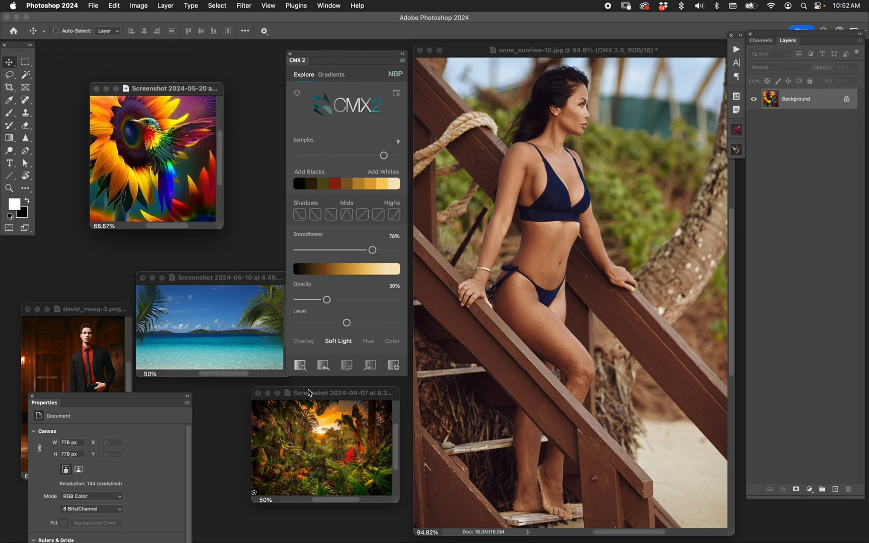
Sample ten colours from the sunflower image, reset Smoothness to 0%, then set it to 93%
drag(385, 155, 376, 155)
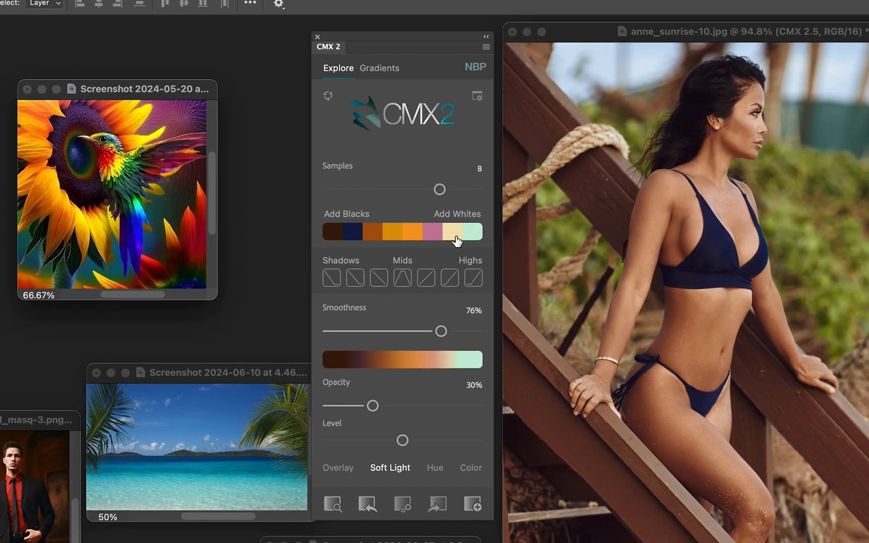
mouse_move(452, 259)
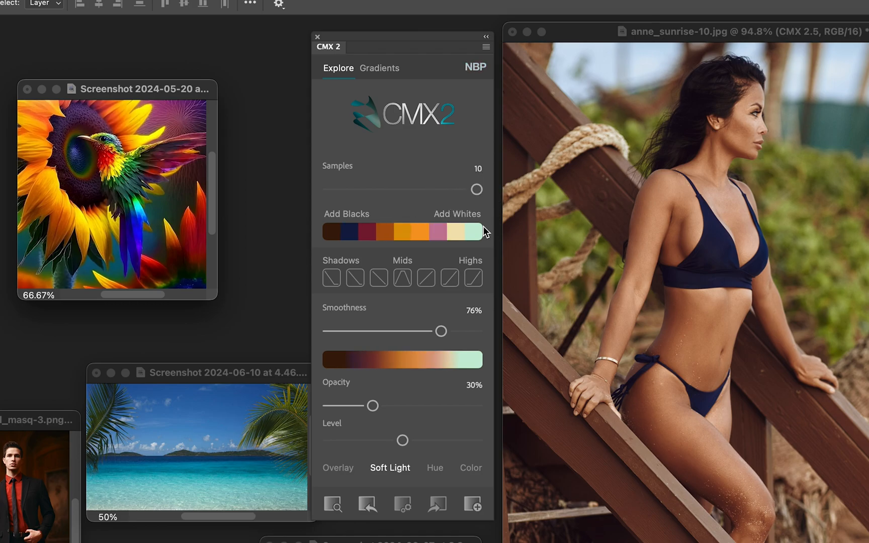
drag(441, 331, 391, 331)
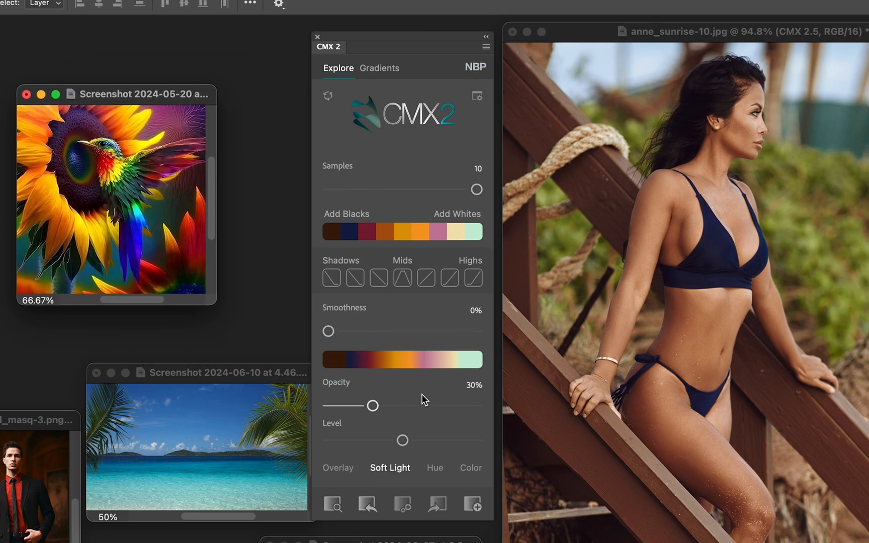
mouse_move(450, 308)
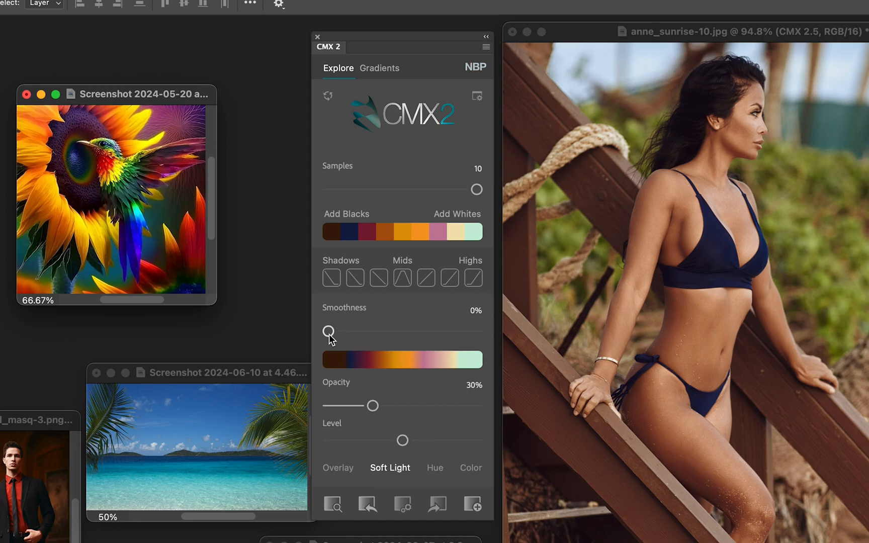
drag(328, 332, 450, 331)
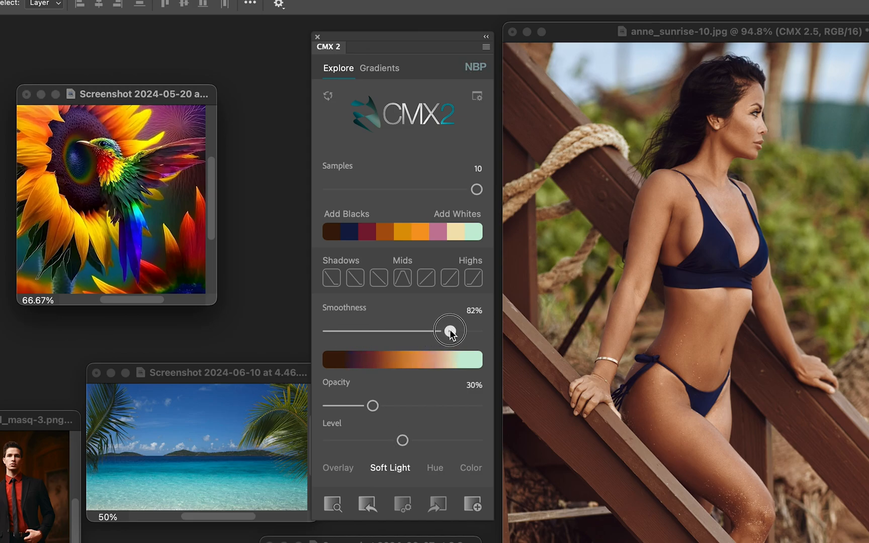
drag(449, 330, 465, 330)
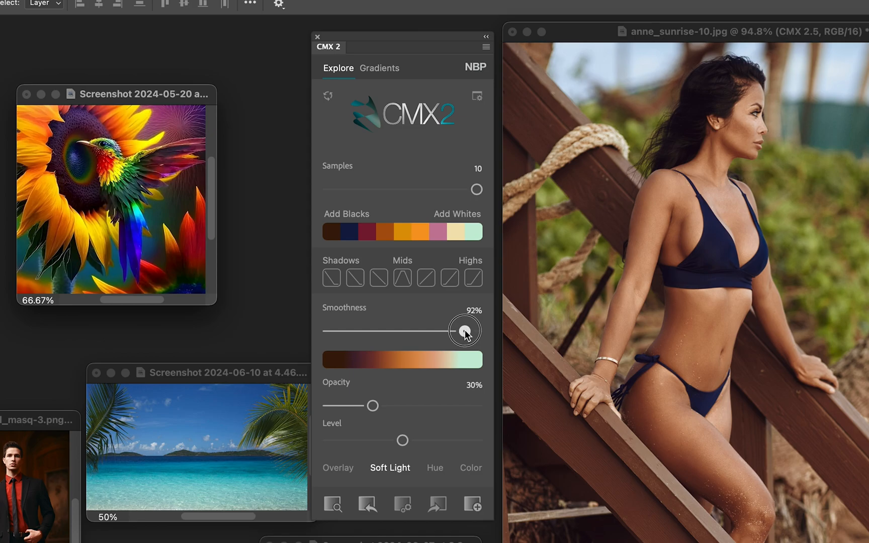
drag(466, 330, 466, 331)
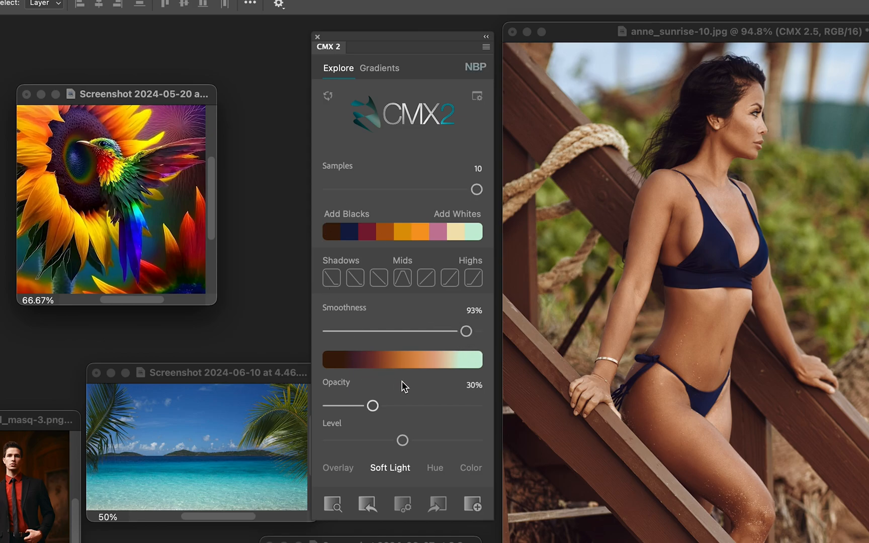
mouse_move(154, 103)
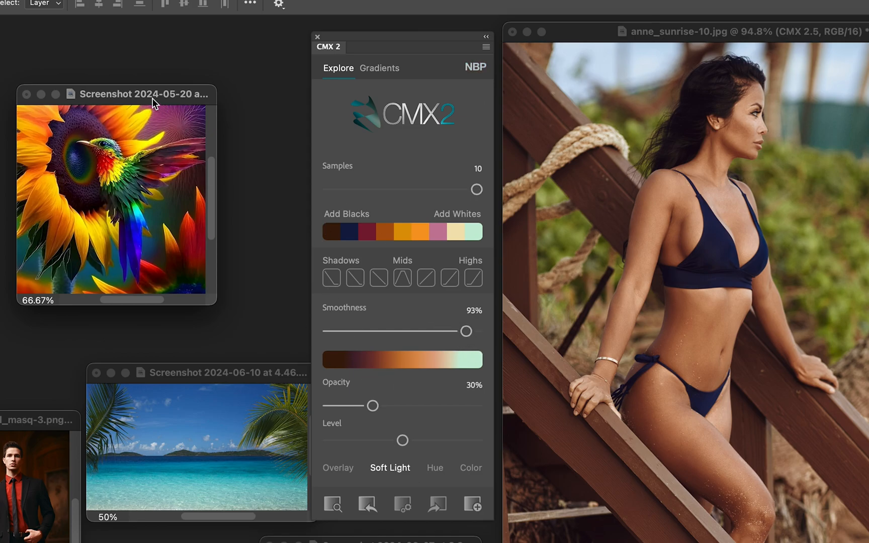
drag(155, 94, 205, 83)
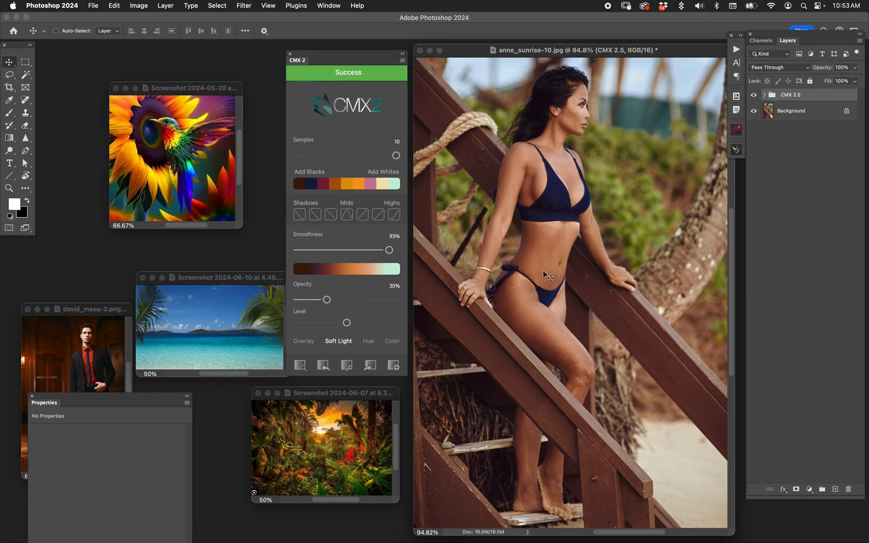
Raise the hummingbird-sampled grade's opacity to 41% and adjust its Level slider
drag(327, 299, 338, 296)
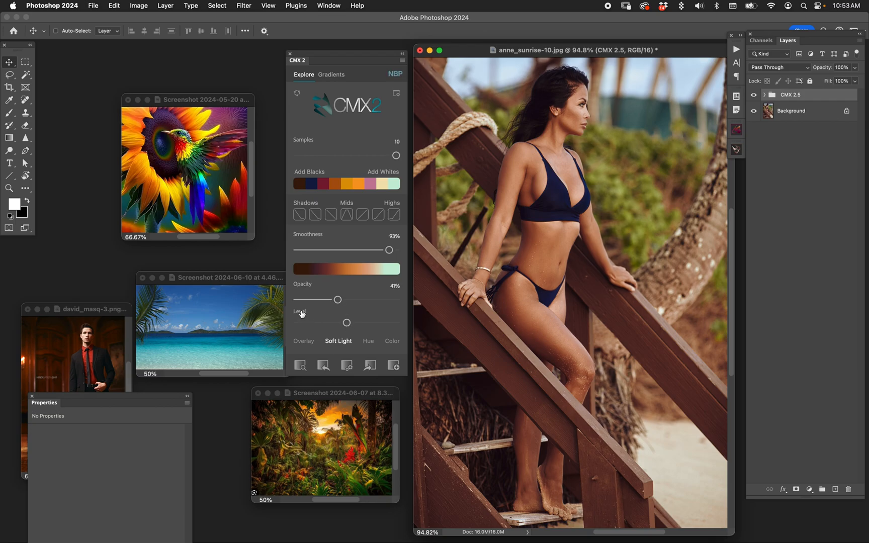
drag(347, 323, 374, 323)
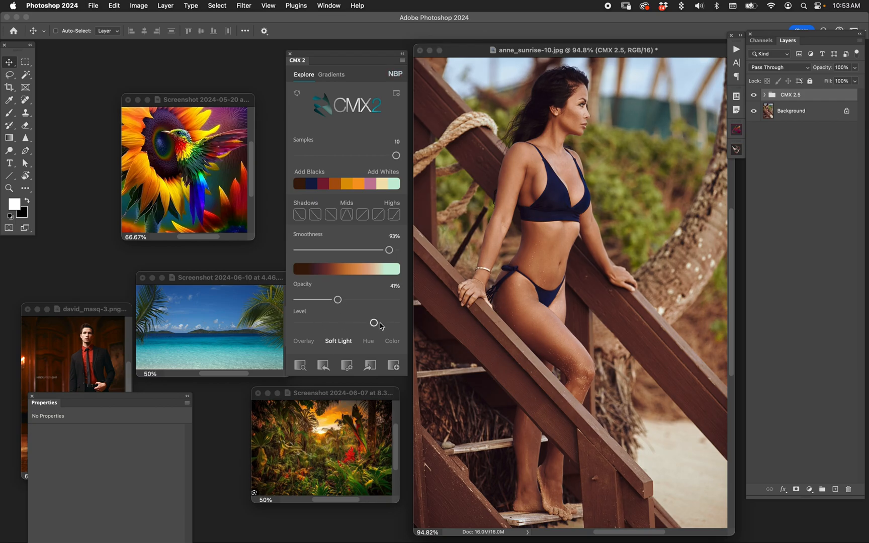
drag(374, 322, 327, 322)
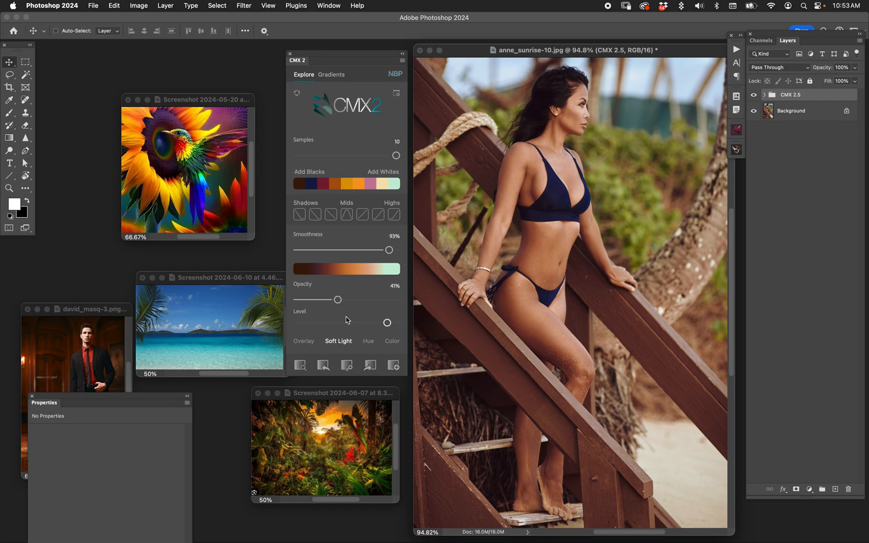
mouse_move(373, 303)
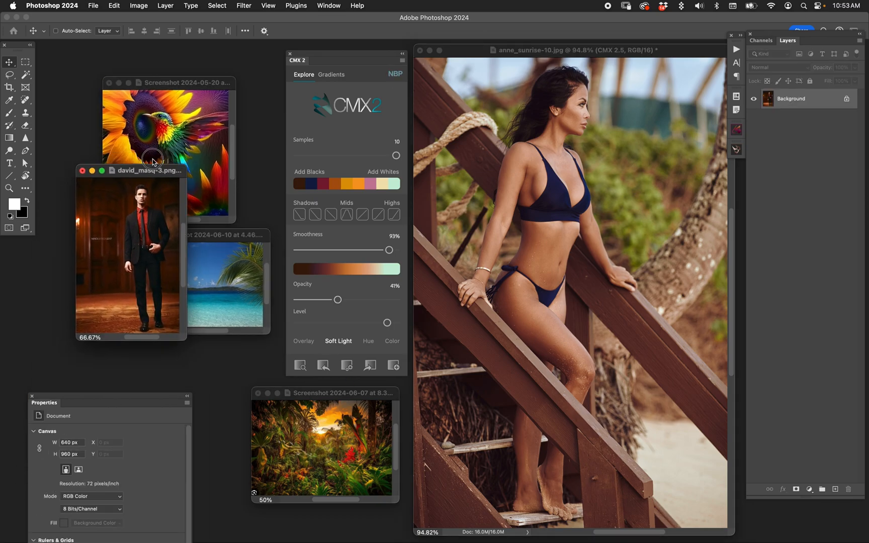
Drag the david_masq-3.png window lower left, beside the other references
drag(148, 170, 120, 217)
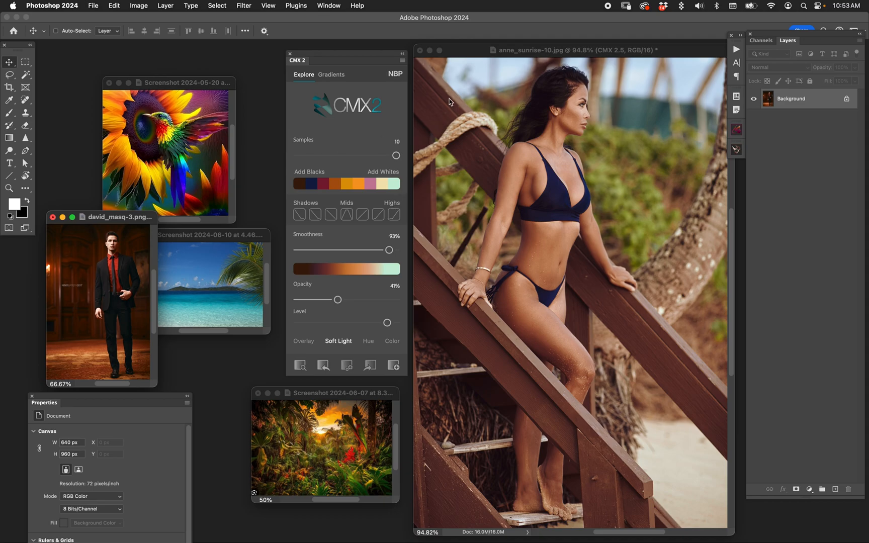
mouse_move(448, 129)
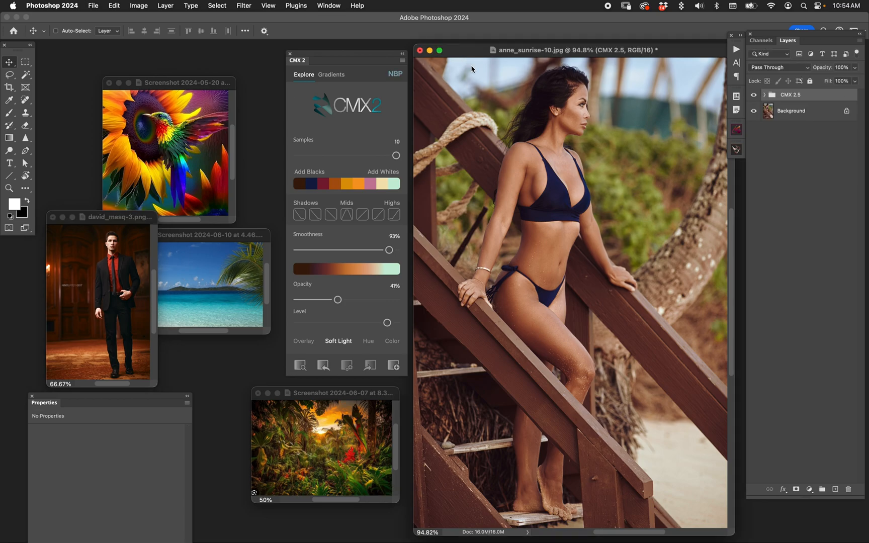
mouse_move(474, 251)
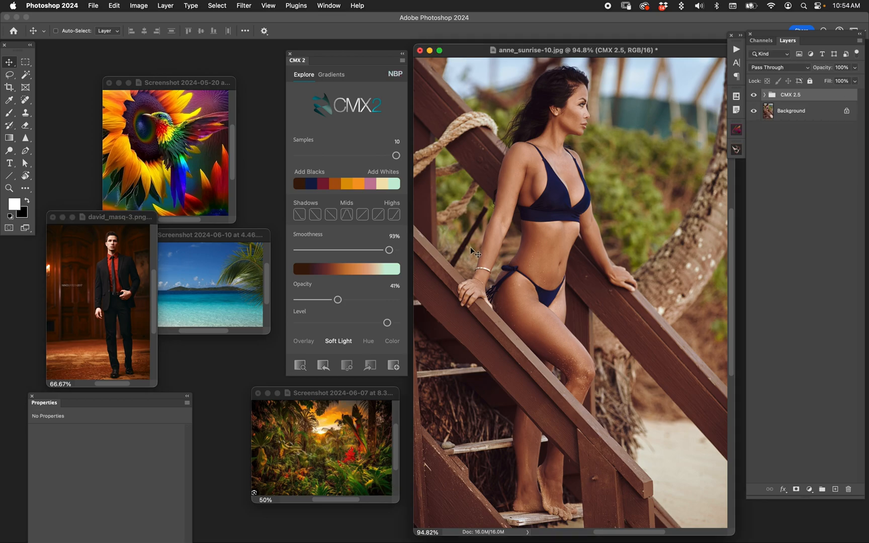